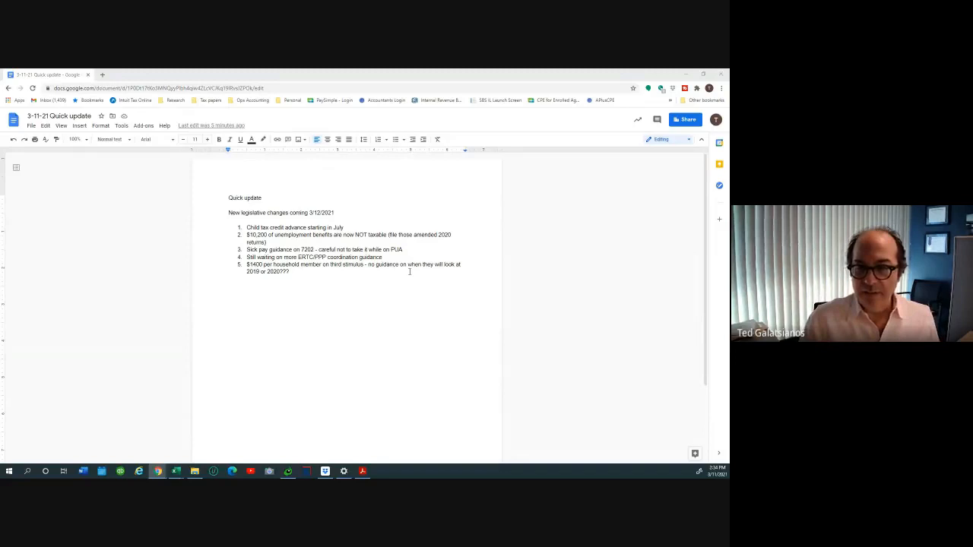
pyautogui.moveTo(509, 288)
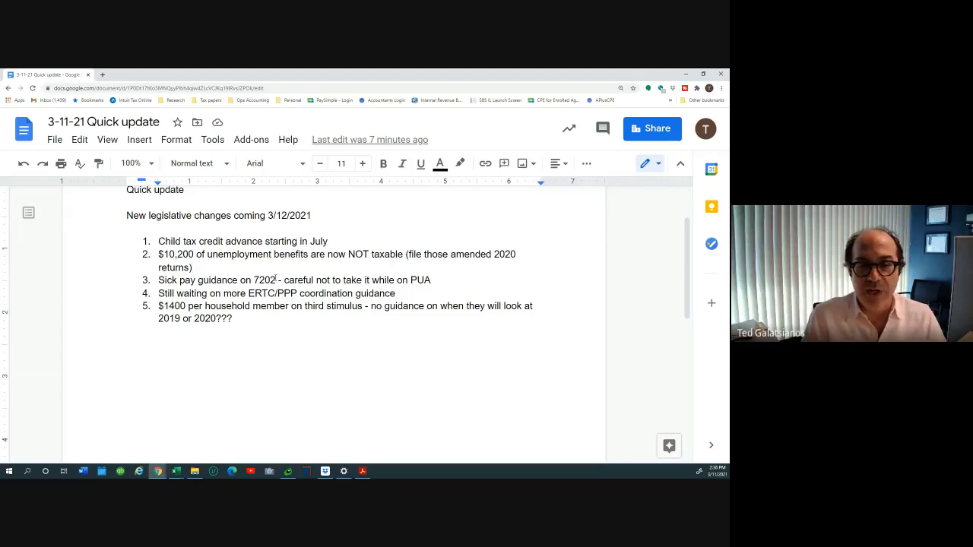
pyautogui.scroll(-3)
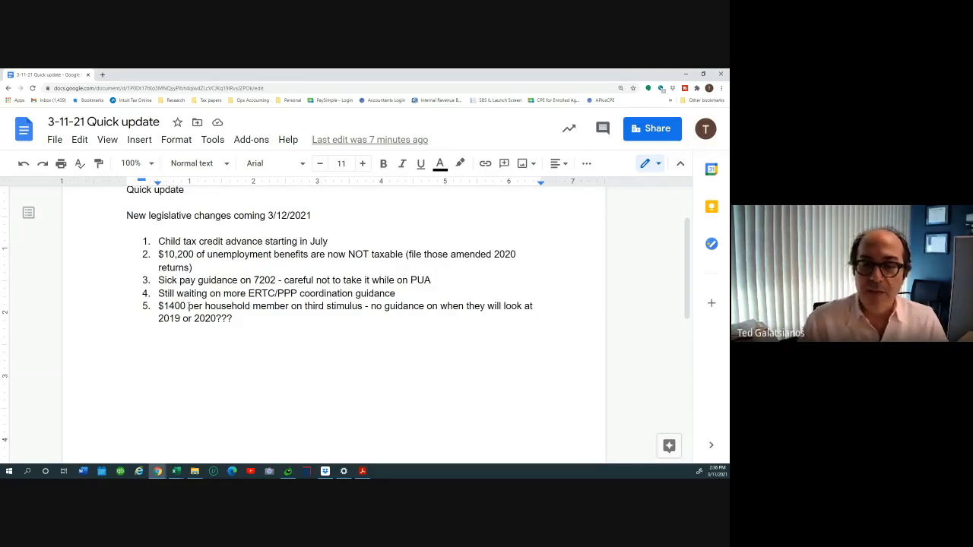
pyautogui.scroll(-3)
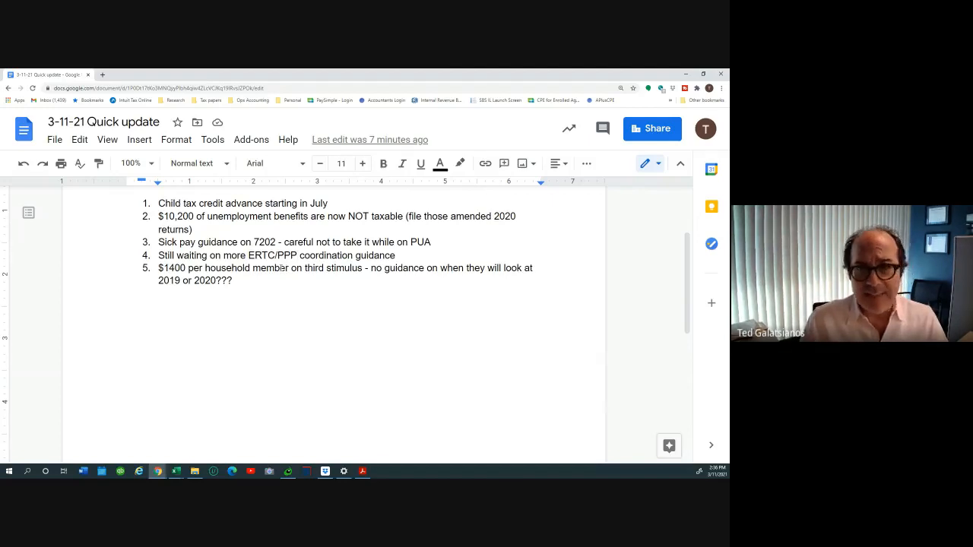
pyautogui.click(298, 255)
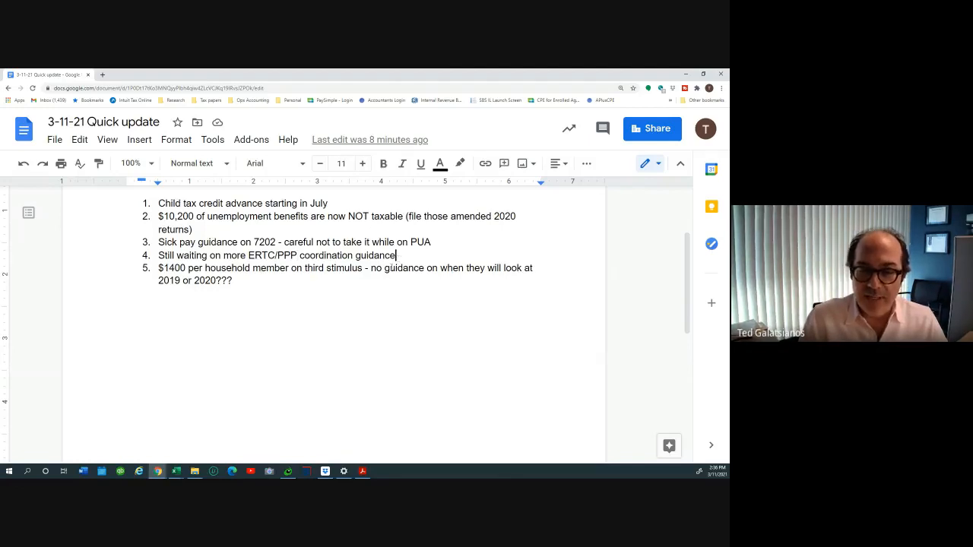
pyautogui.scroll(-3)
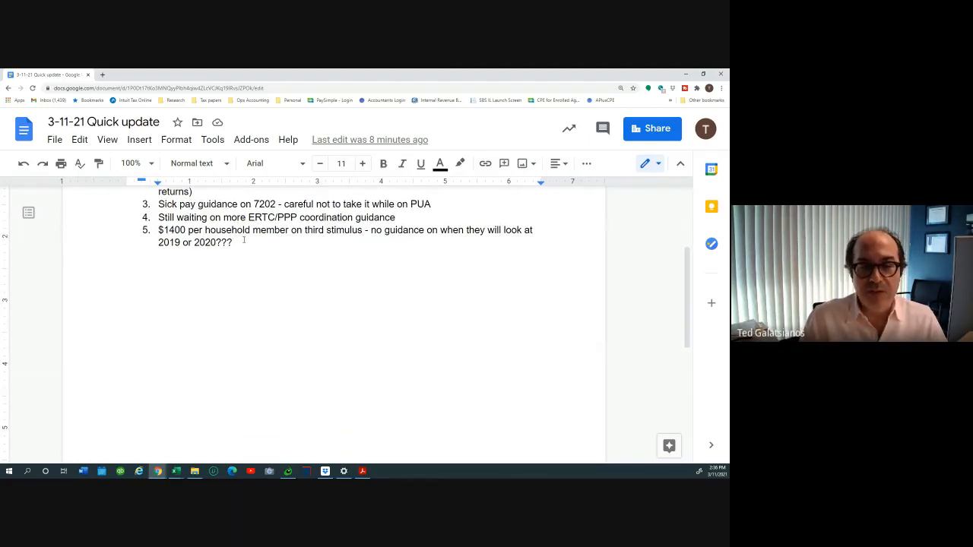